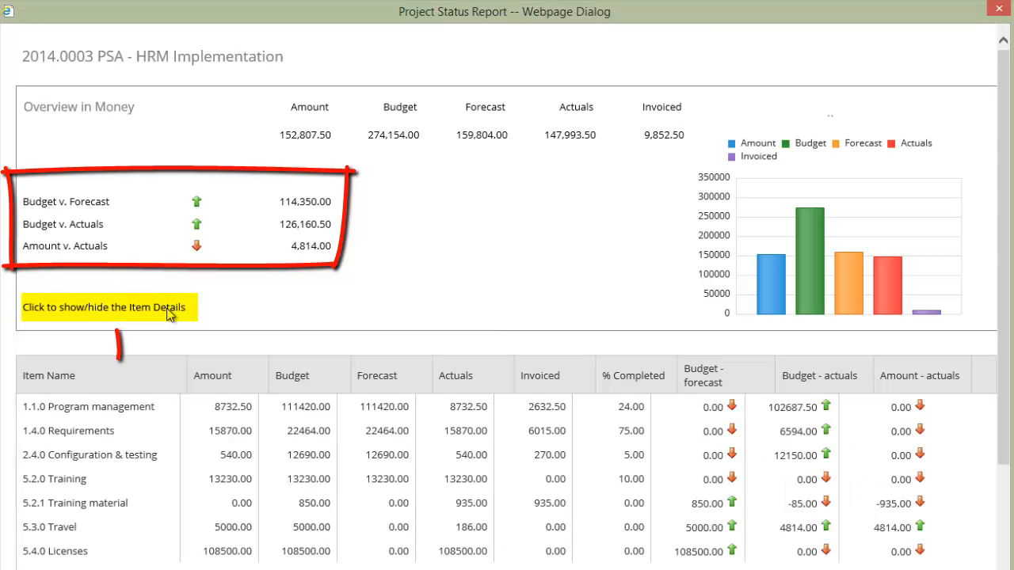
# Review the hours overview in the status report for 2014.0003 PSA - HRM Implementation, then close it
pyautogui.click(104, 307)
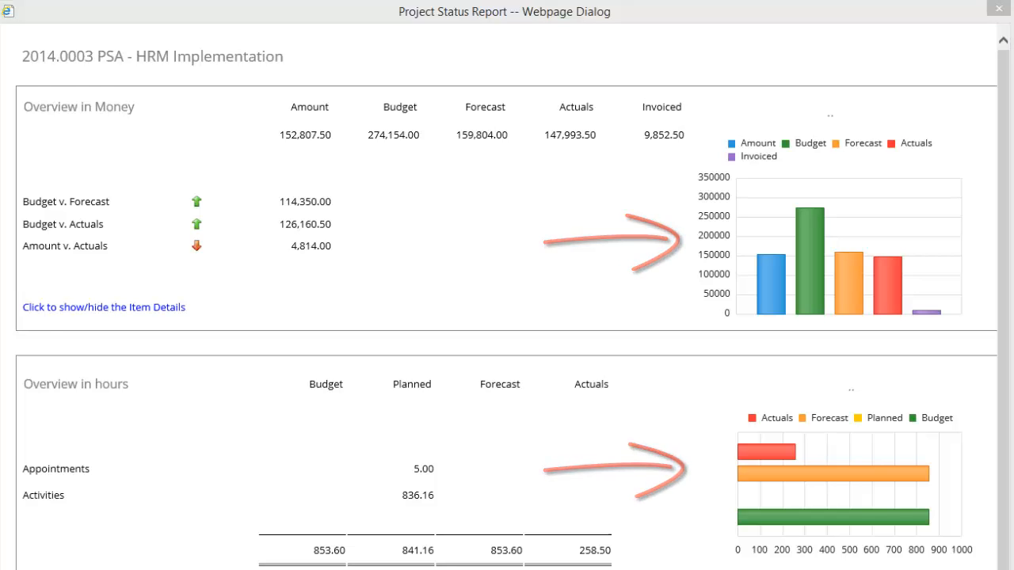
pyautogui.click(998, 8)
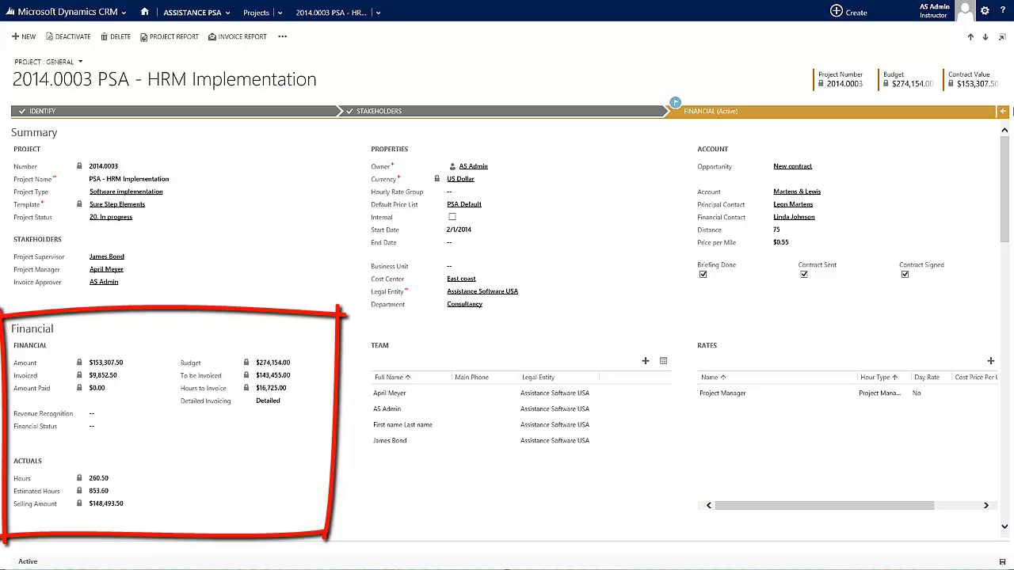
# Bring the Details item grid with amounts, budgets, invoiced and cost figures into view
pyautogui.scroll(-3)
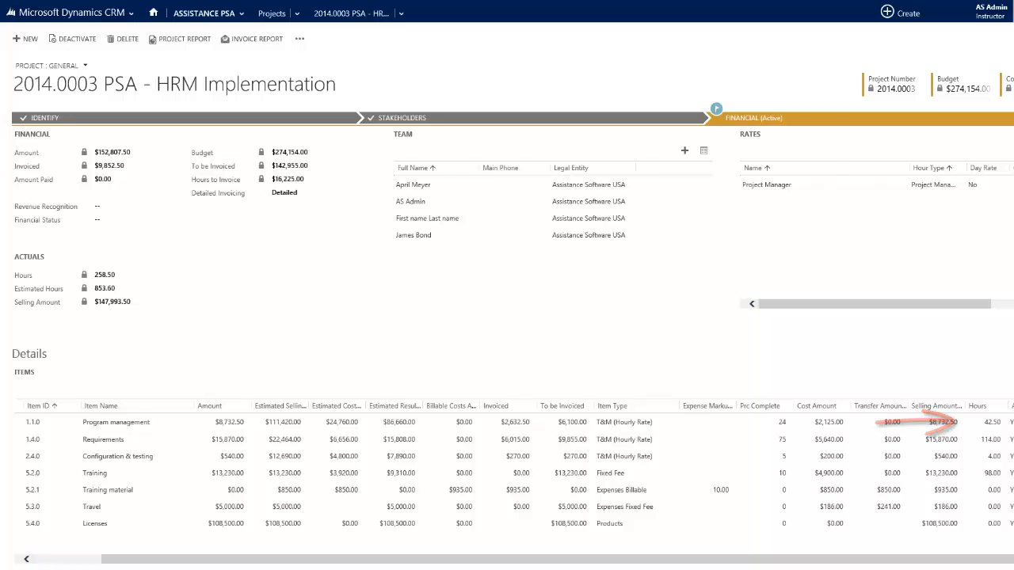
pyautogui.scroll(-3)
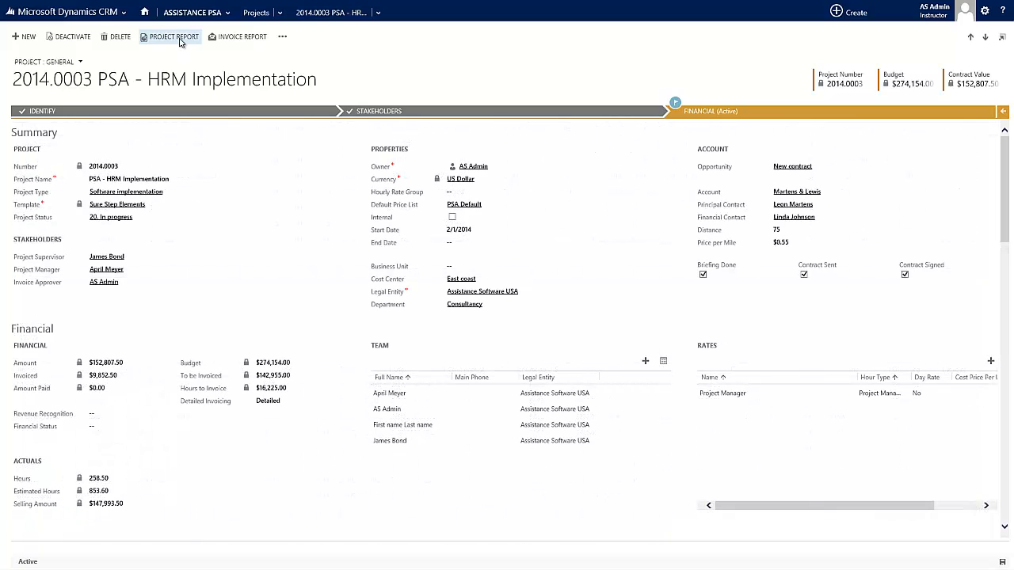
# Switch the project to the Preview Report view loading the Project Details_US report
pyautogui.click(169, 36)
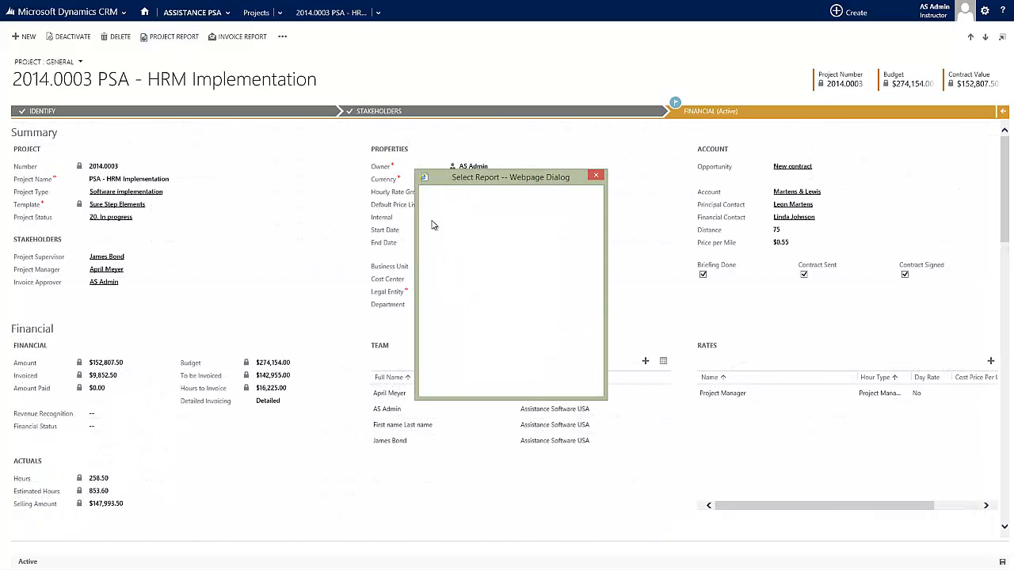
pyautogui.click(48, 62)
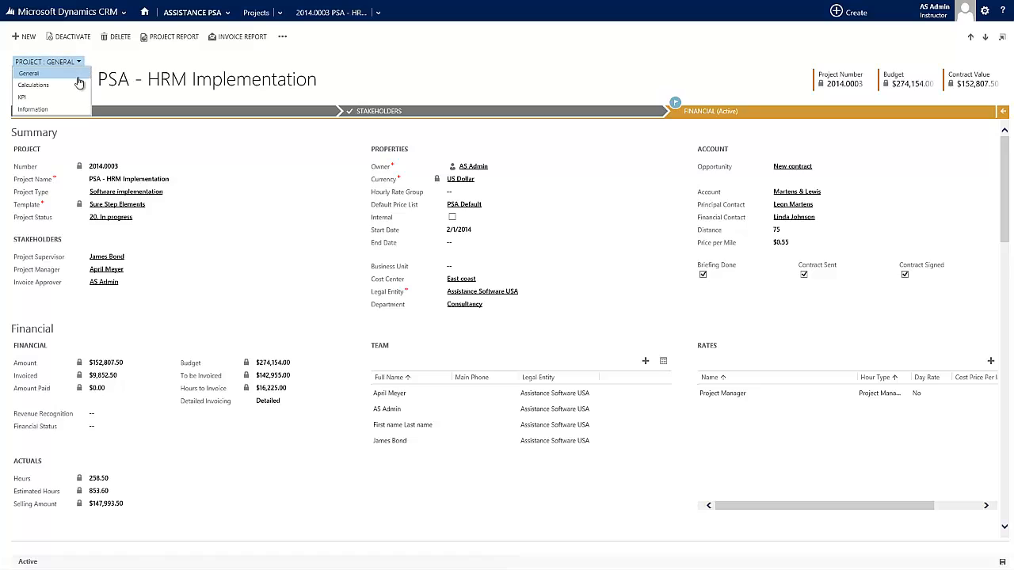
pyautogui.click(23, 97)
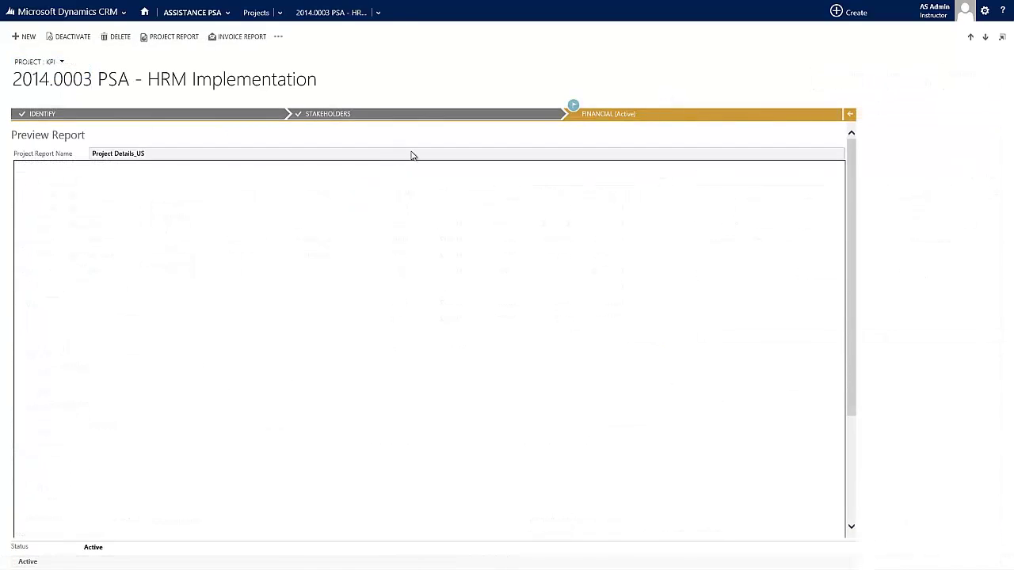